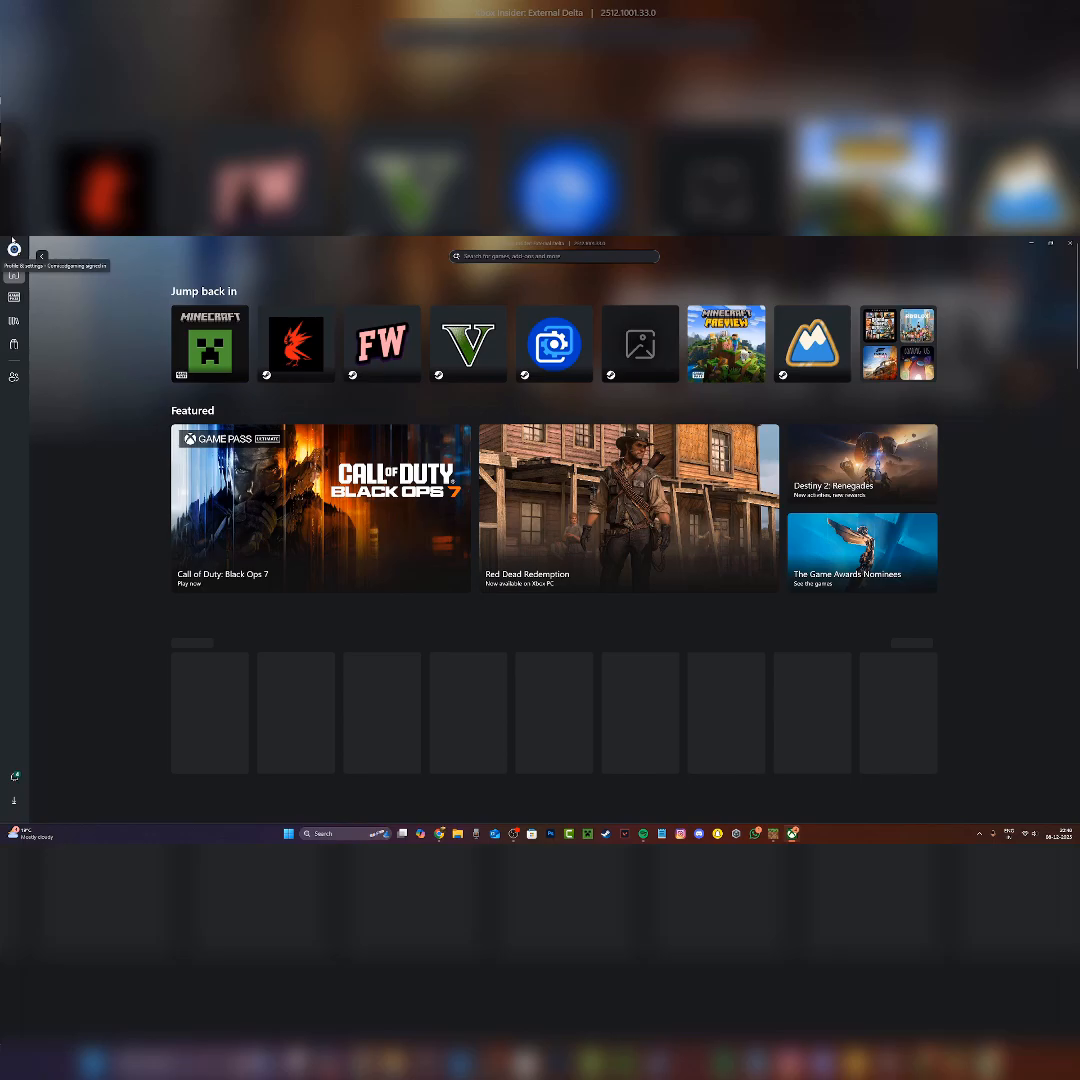
Step: Sign out of the current Microsoft account from the profile menu
{"action": "left_click", "coordinate": [12, 250]}
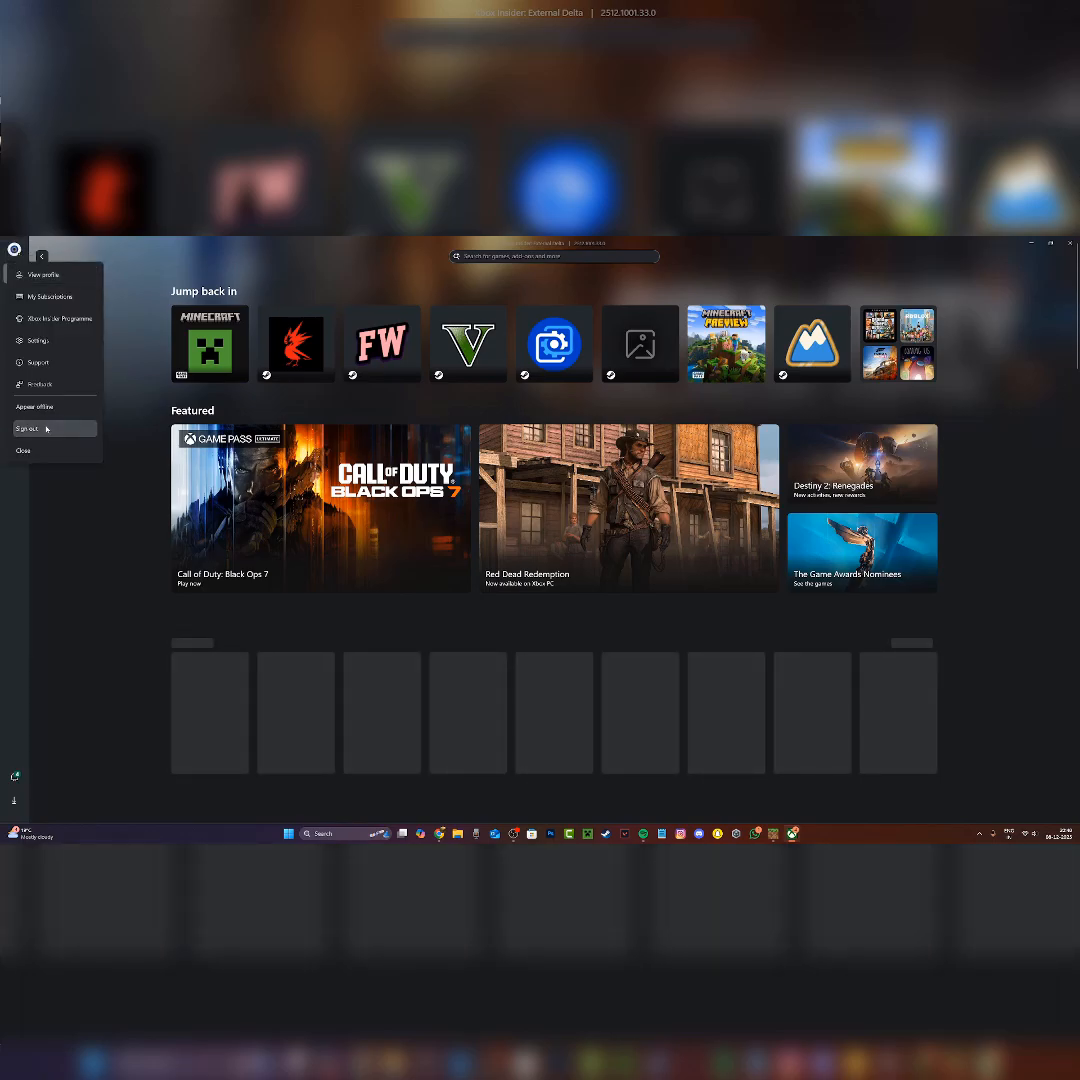
{"action": "left_click", "coordinate": [28, 428]}
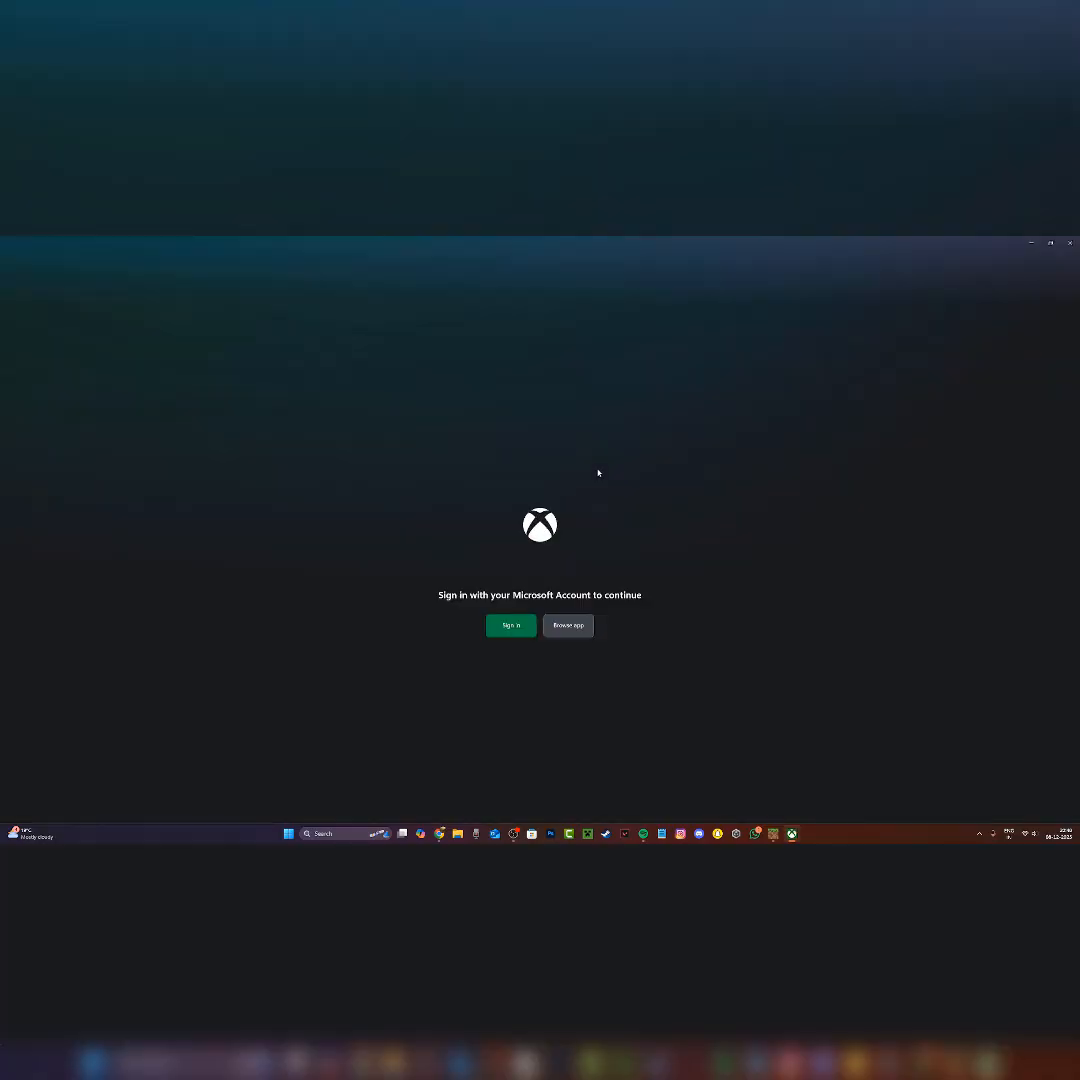
Step: Begin sign-in and continue with a different saved Microsoft account
{"action": "left_click", "coordinate": [510, 624]}
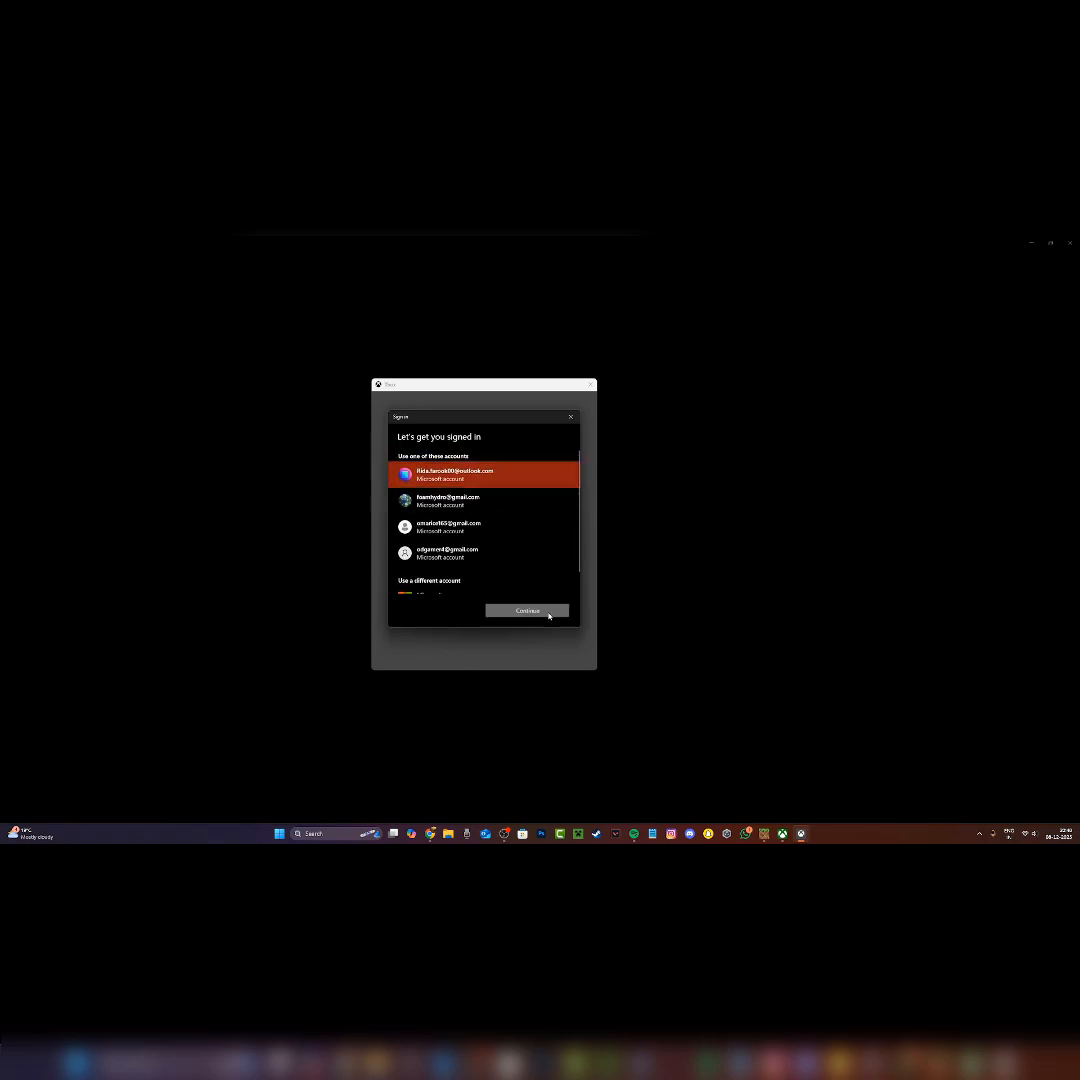
{"action": "left_click", "coordinate": [528, 610]}
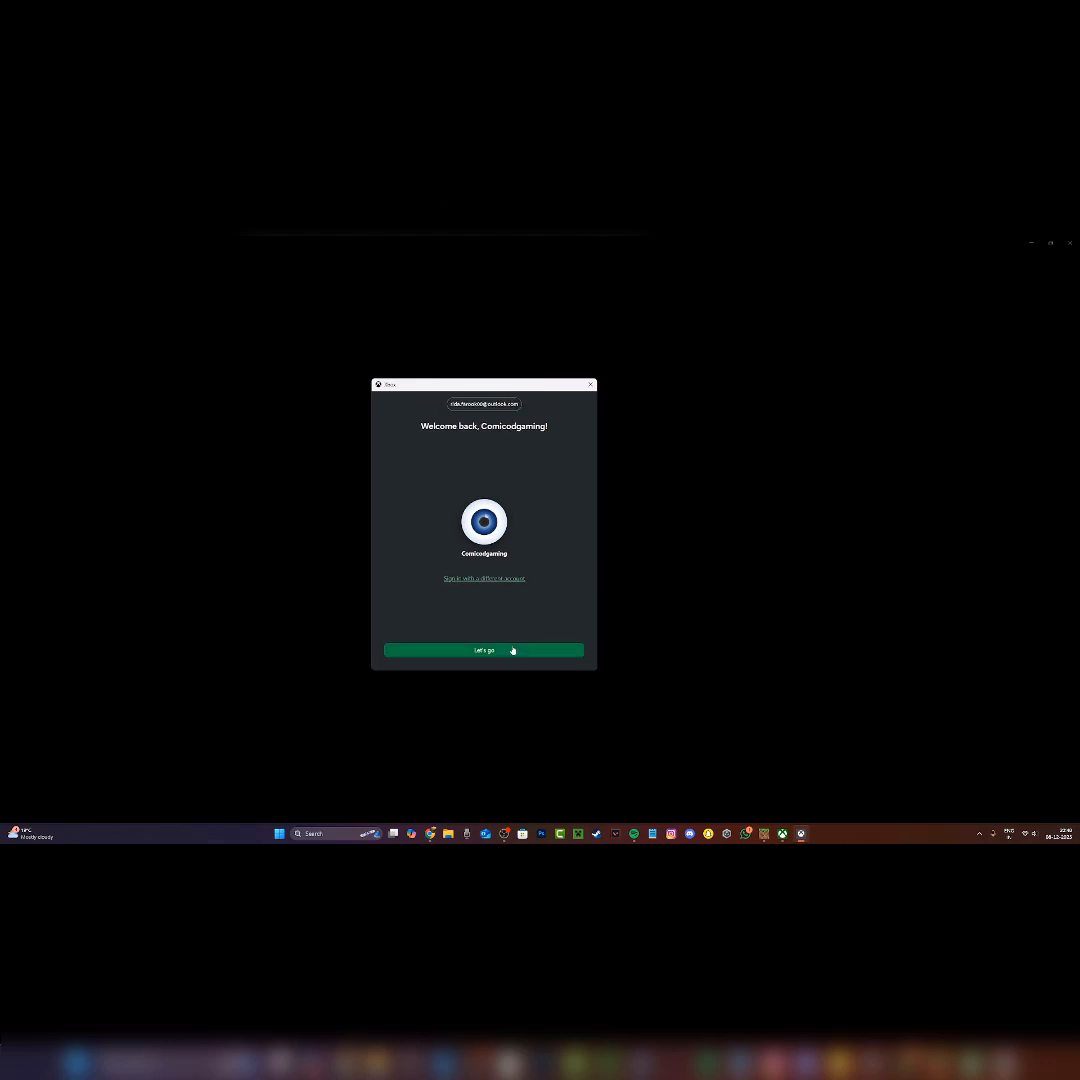
Step: Confirm the welcome-back screen and return from Minecraft's Account Settings to its main menu
{"action": "left_click", "coordinate": [484, 650]}
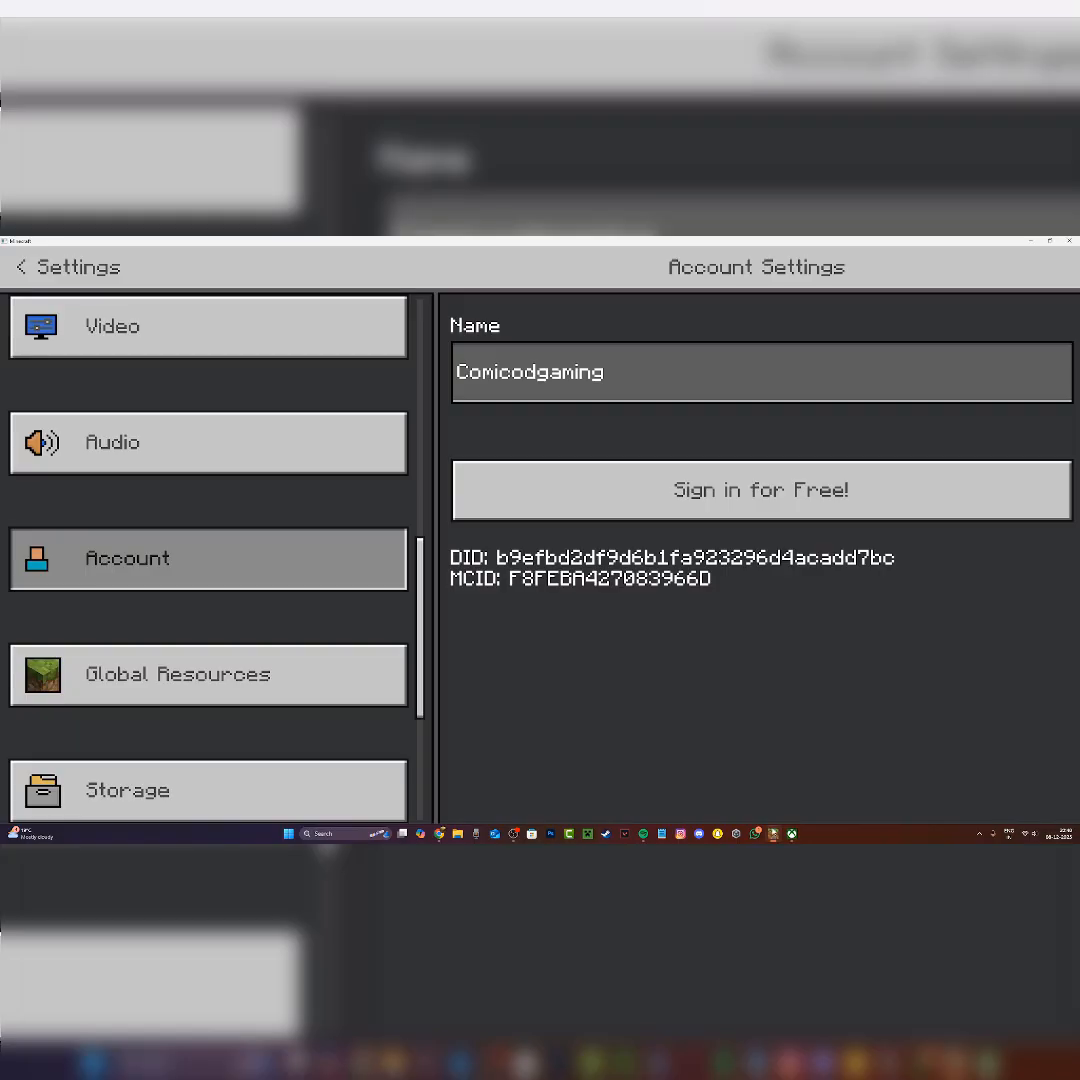
{"action": "left_click", "coordinate": [20, 268]}
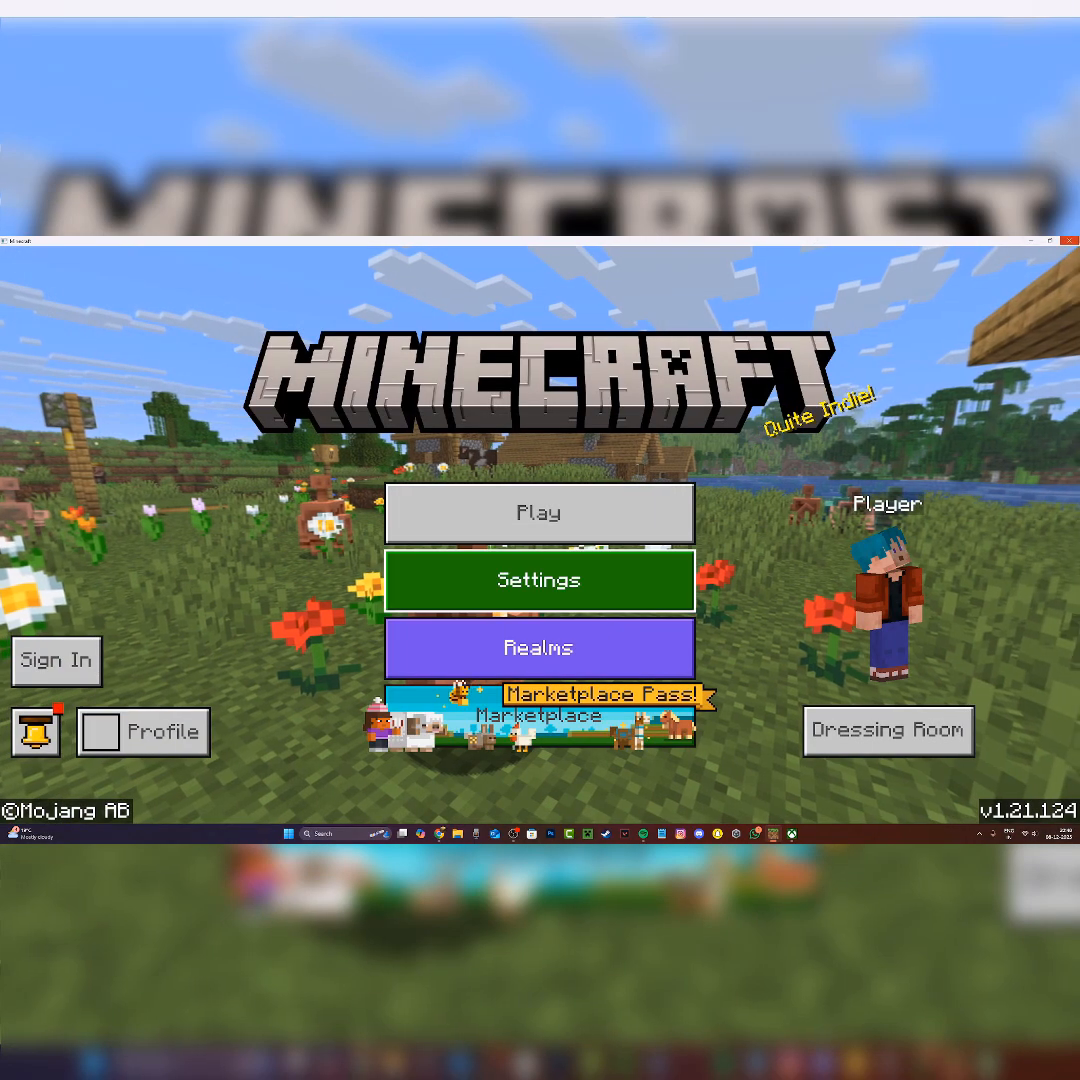